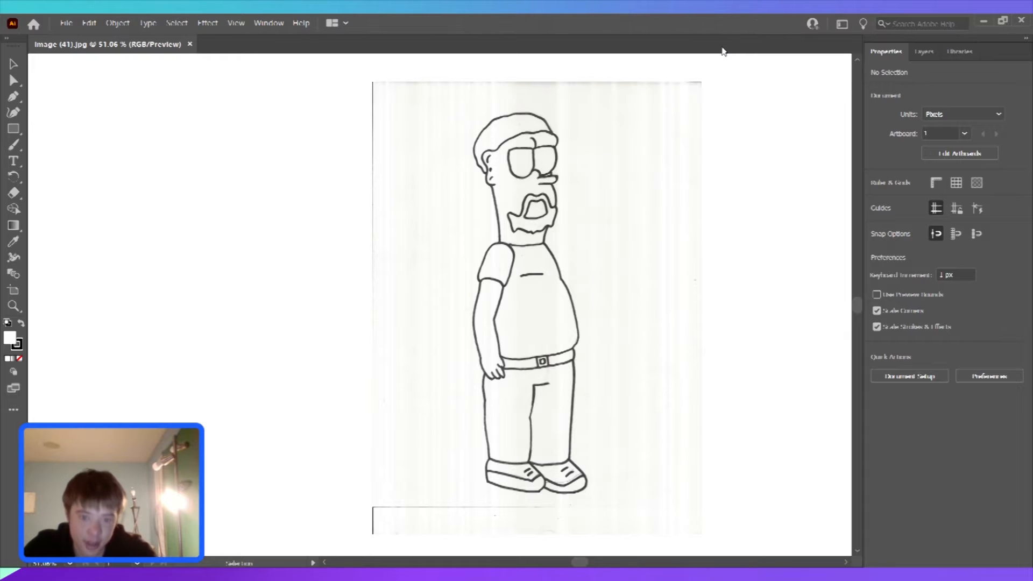
{"action": "mouse_move", "coordinate": [707, 138]}
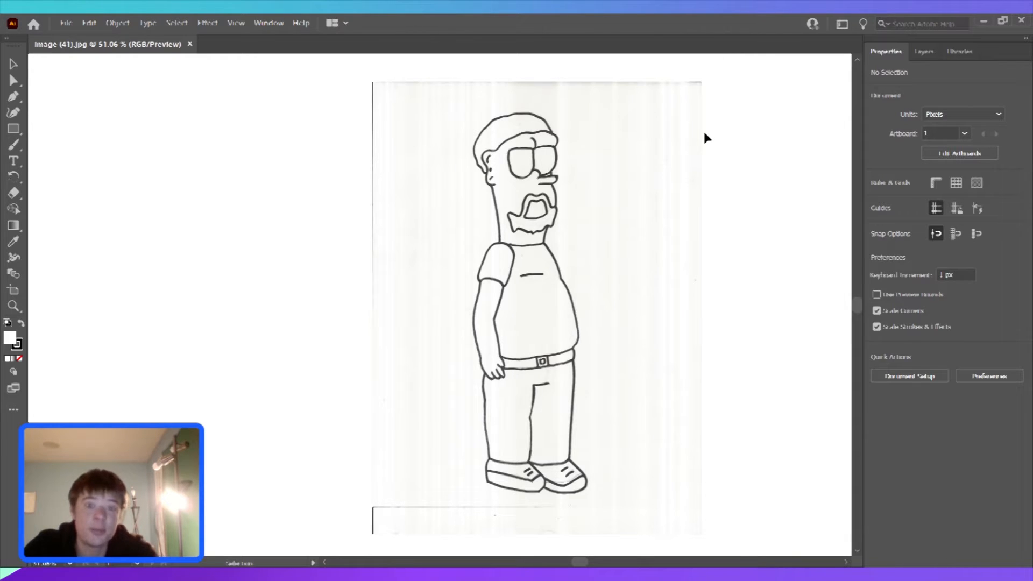
{"action": "mouse_move", "coordinate": [707, 160]}
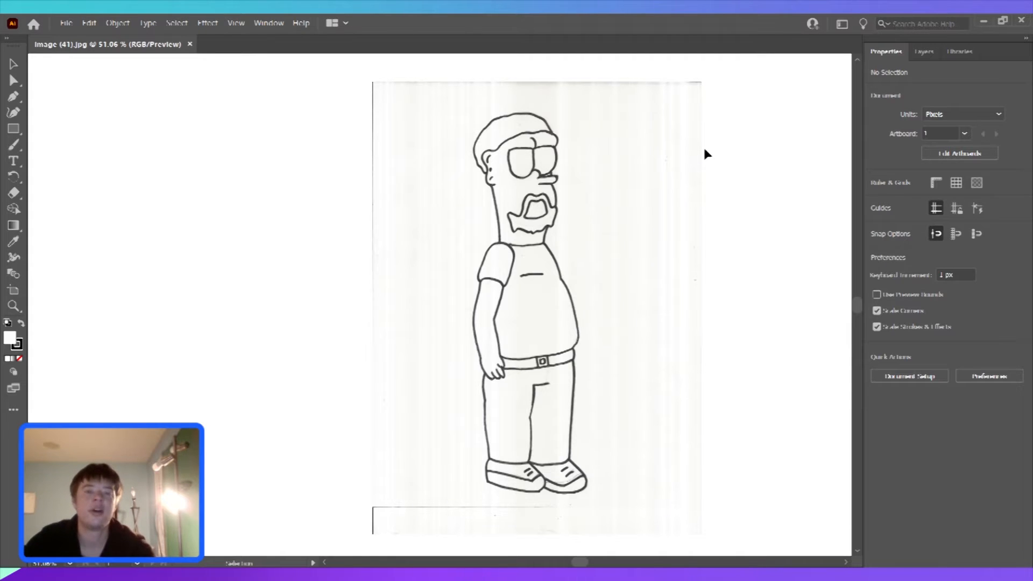
{"action": "mouse_move", "coordinate": [194, 190]}
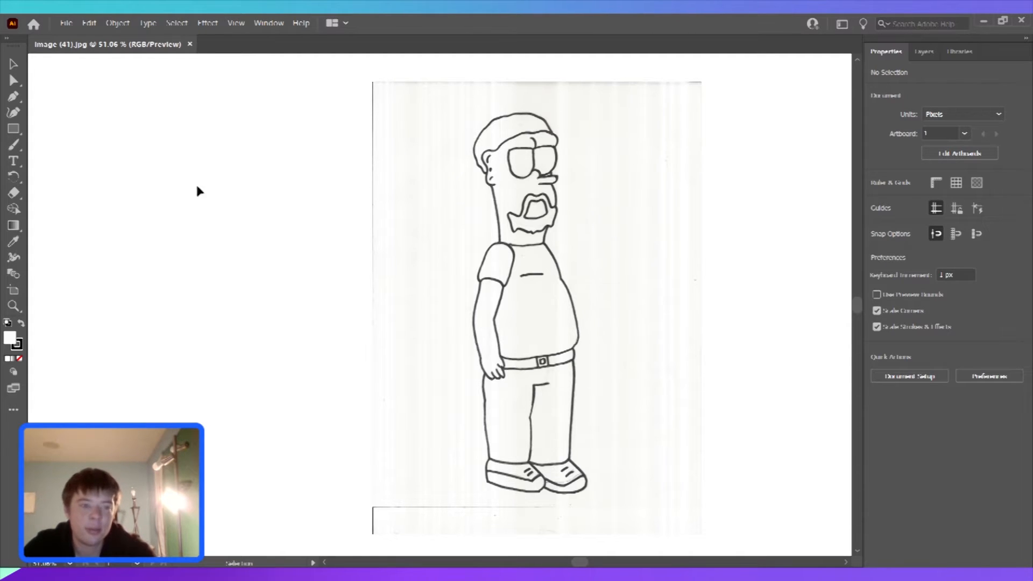
{"action": "mouse_move", "coordinate": [530, 237]}
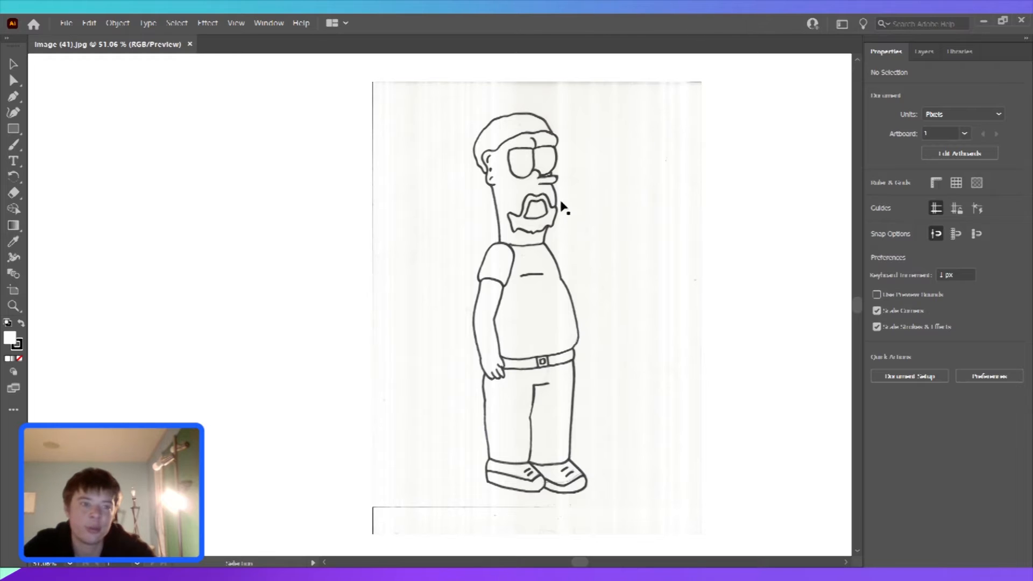
{"action": "mouse_move", "coordinate": [517, 260]}
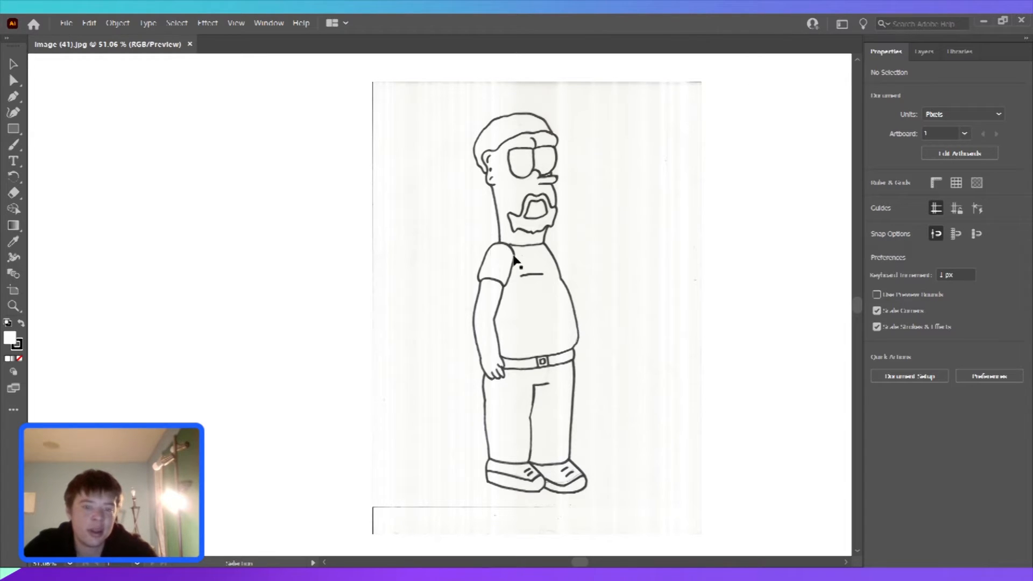
{"action": "mouse_move", "coordinate": [560, 285]}
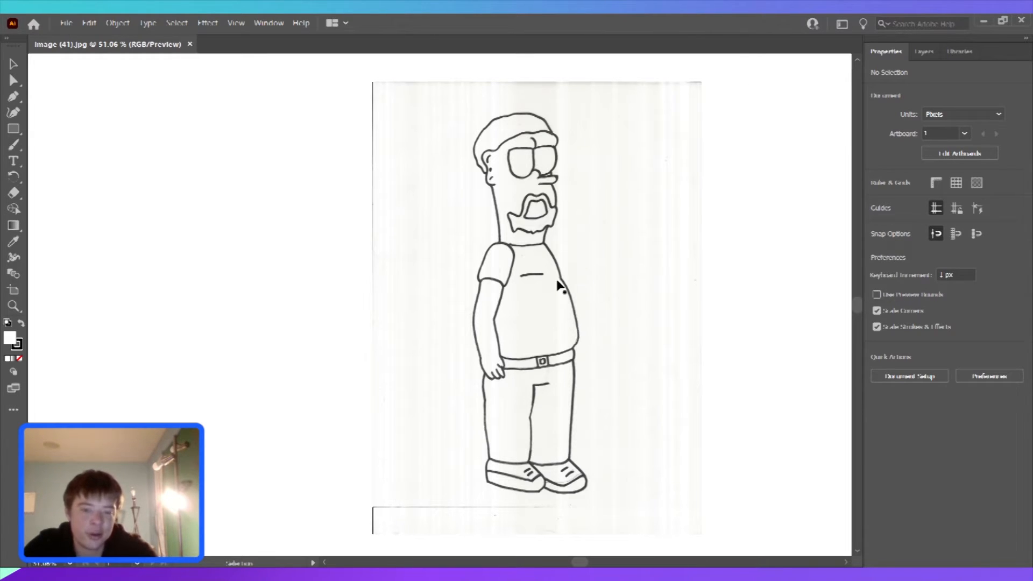
Image-trace the selected scan into vector outlines and select the leftover white background for deletion.
{"action": "left_click", "coordinate": [557, 288]}
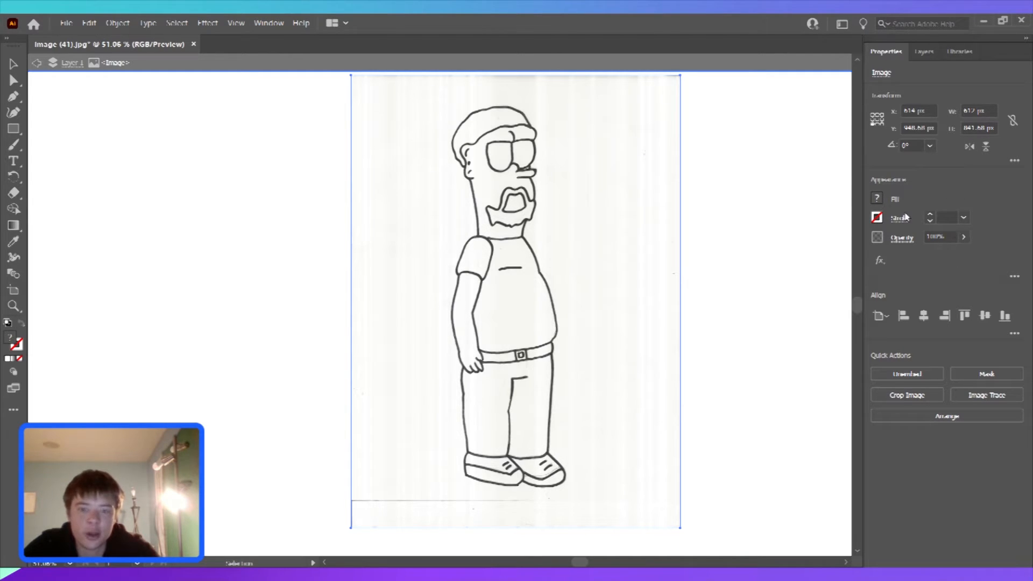
{"action": "left_click", "coordinate": [986, 394]}
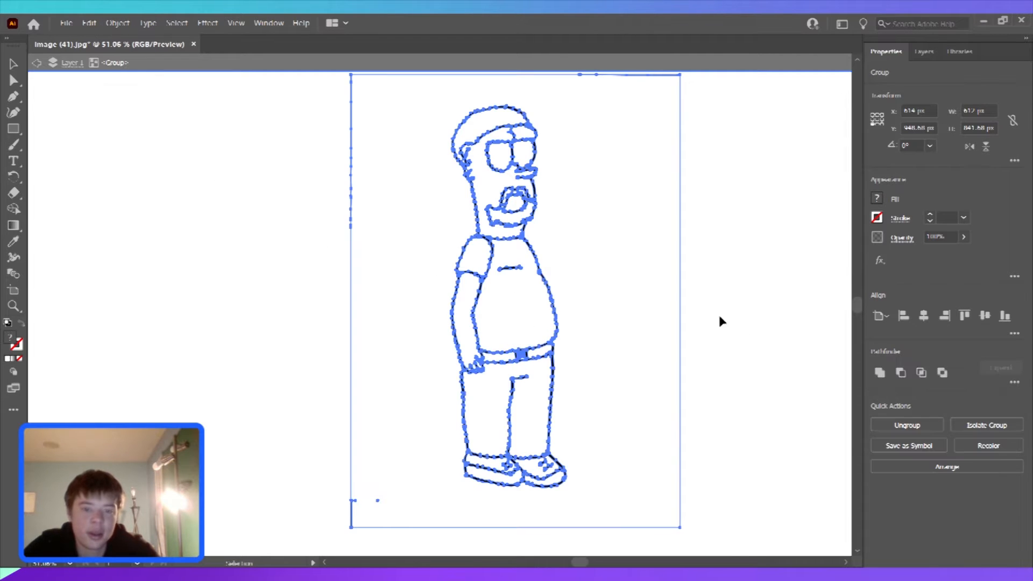
{"action": "mouse_move", "coordinate": [364, 152]}
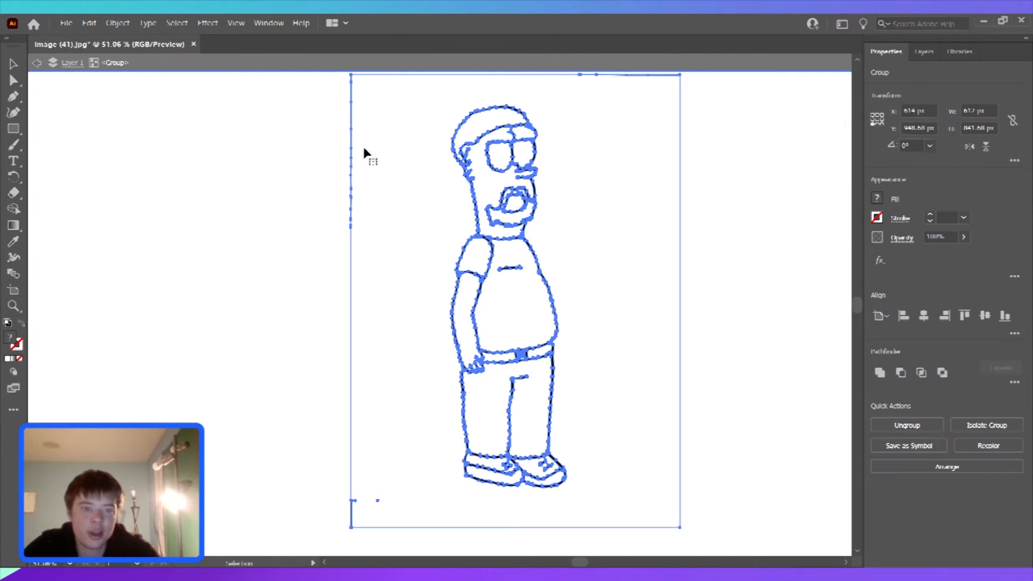
{"action": "mouse_move", "coordinate": [262, 26]}
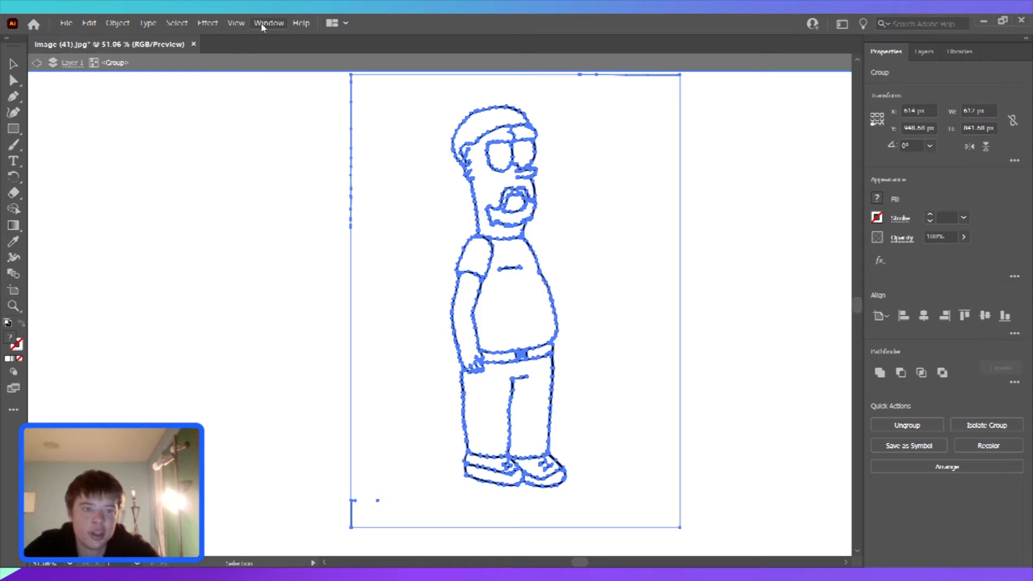
{"action": "mouse_move", "coordinate": [338, 330]}
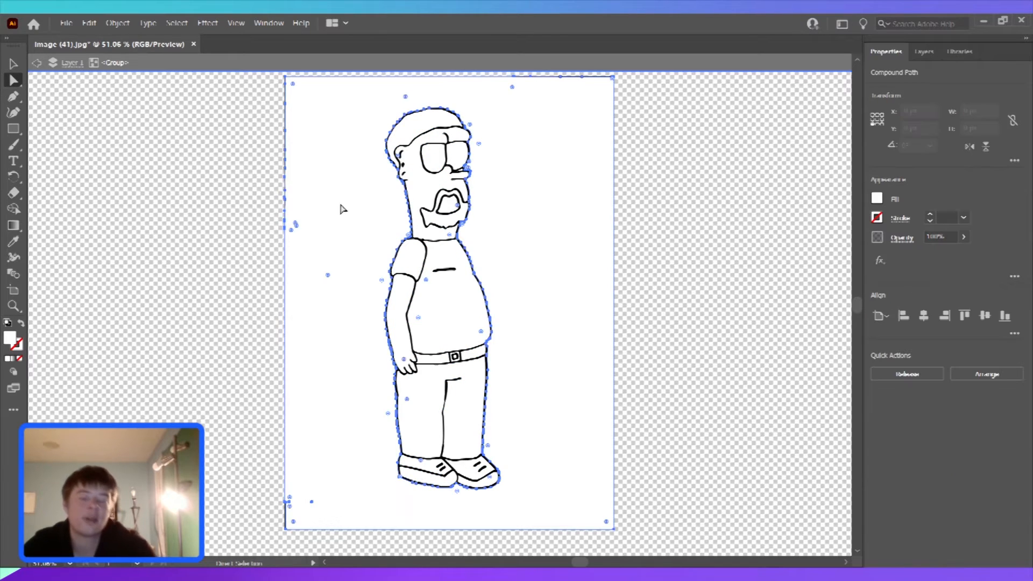
{"action": "left_click", "coordinate": [342, 237]}
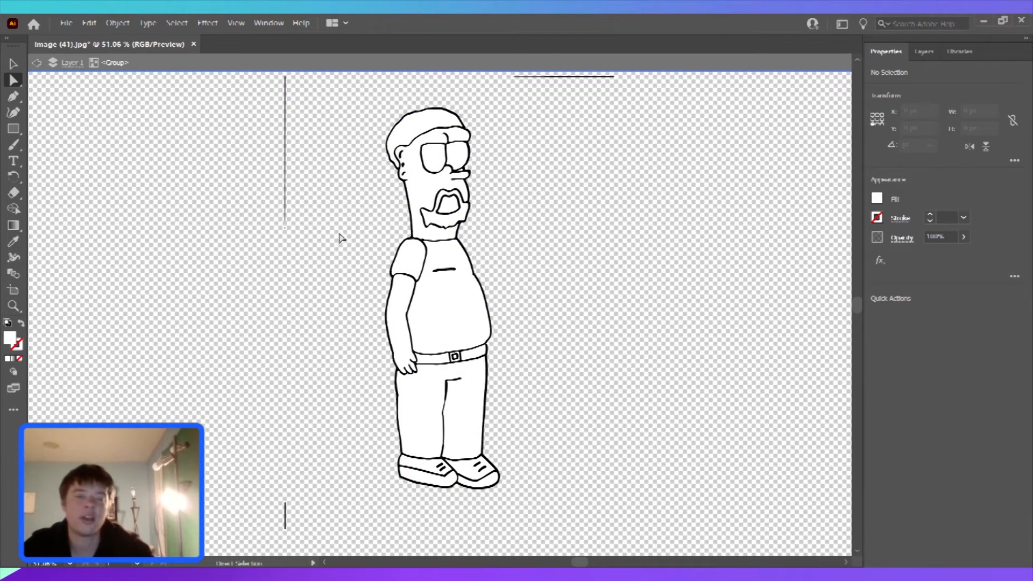
{"action": "mouse_move", "coordinate": [452, 372]}
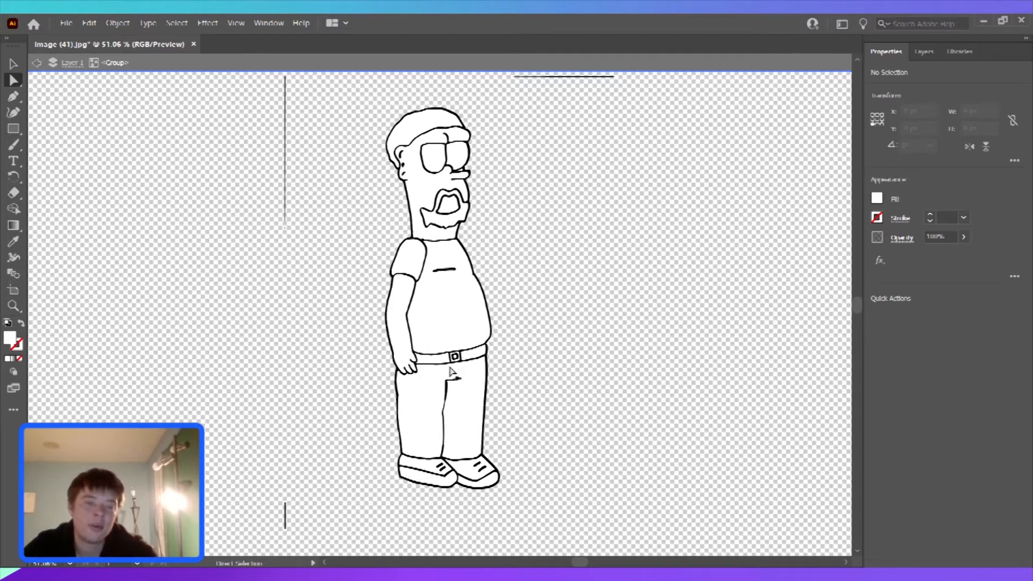
{"action": "mouse_move", "coordinate": [529, 312]}
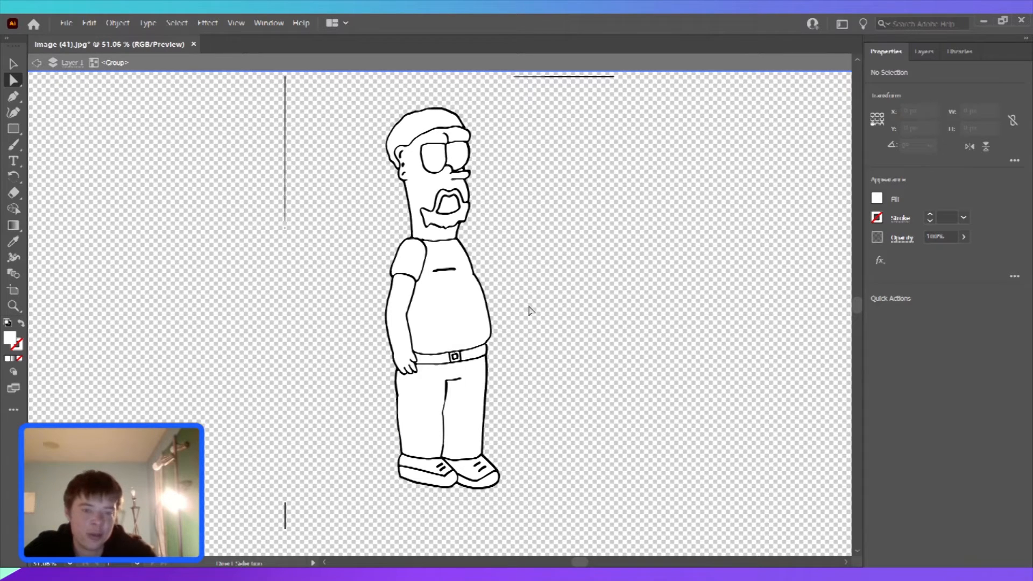
{"action": "mouse_move", "coordinate": [527, 326]}
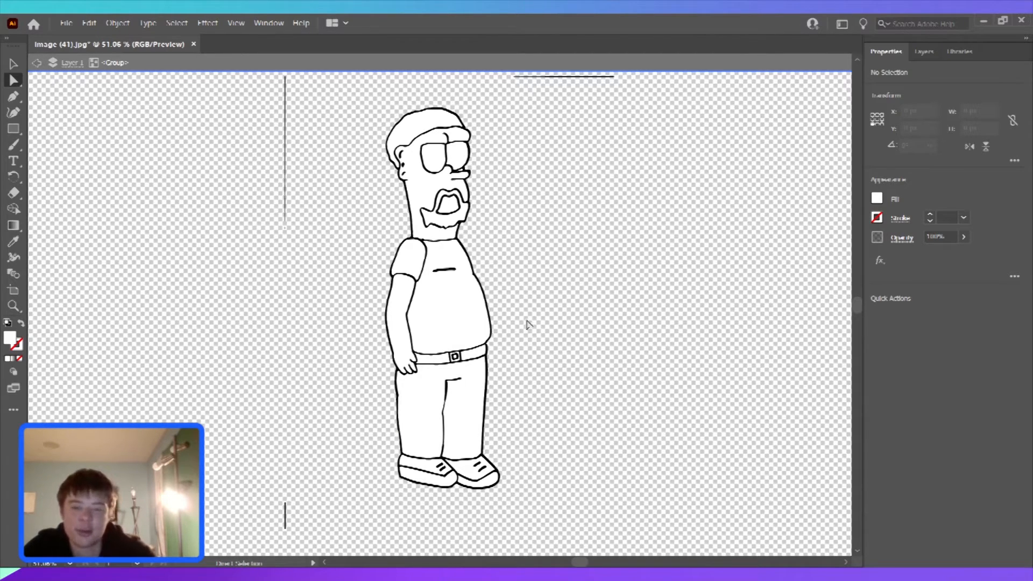
{"action": "mouse_move", "coordinate": [480, 327]}
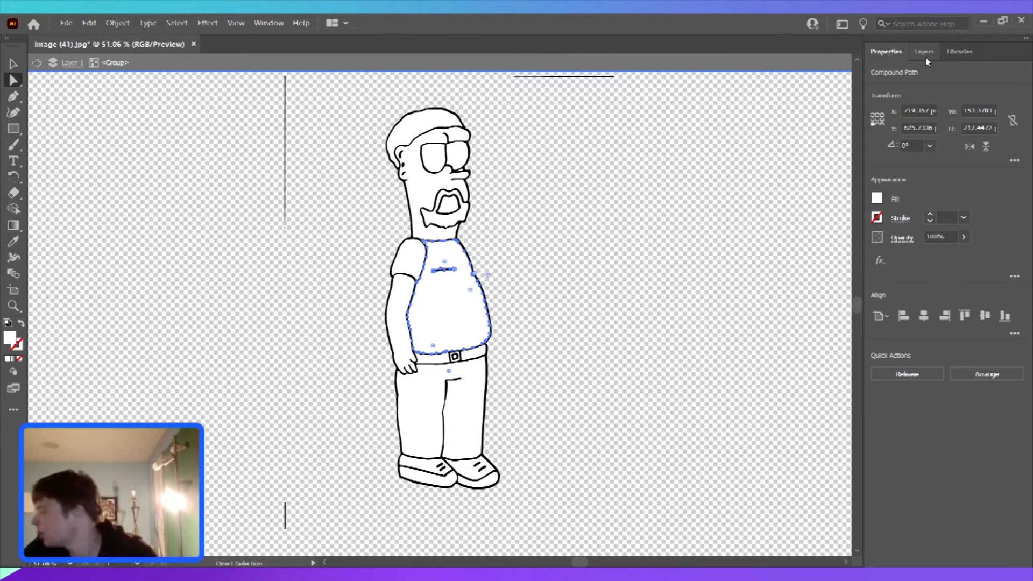
Show the Libraries panel beside the traced character's shirt region.
{"action": "left_click", "coordinate": [962, 50]}
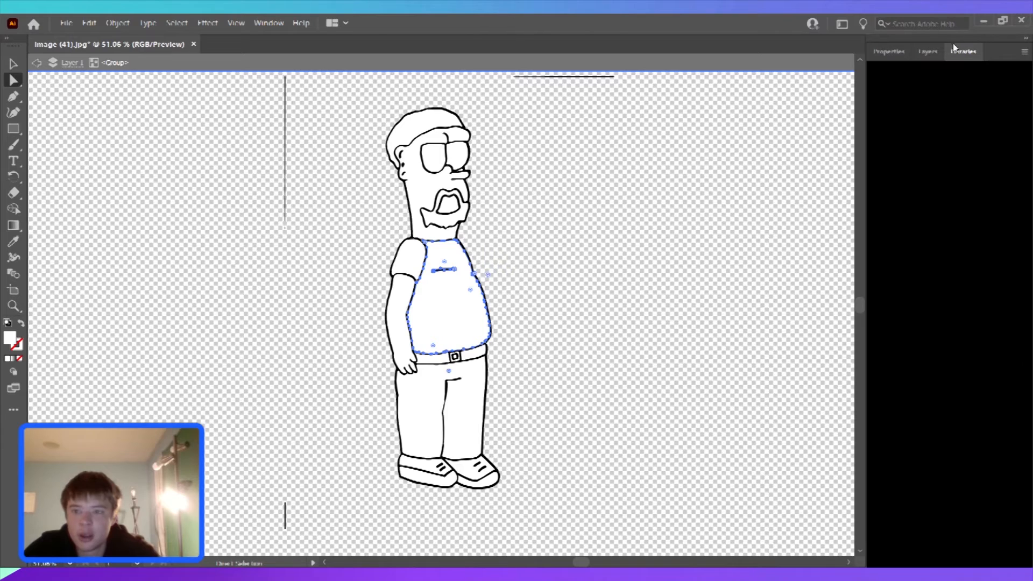
{"action": "mouse_move", "coordinate": [968, 171]}
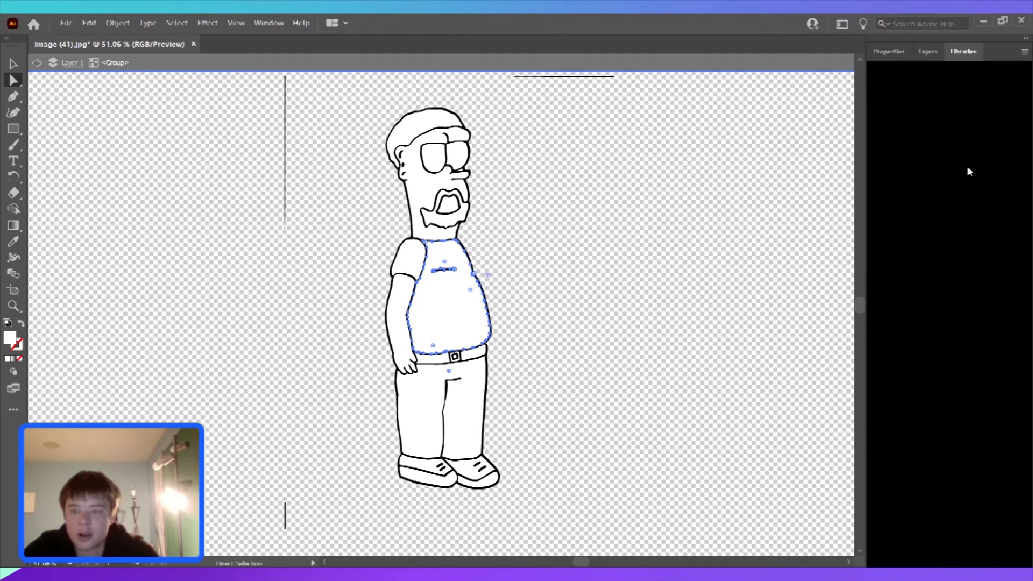
{"action": "mouse_move", "coordinate": [835, 391]}
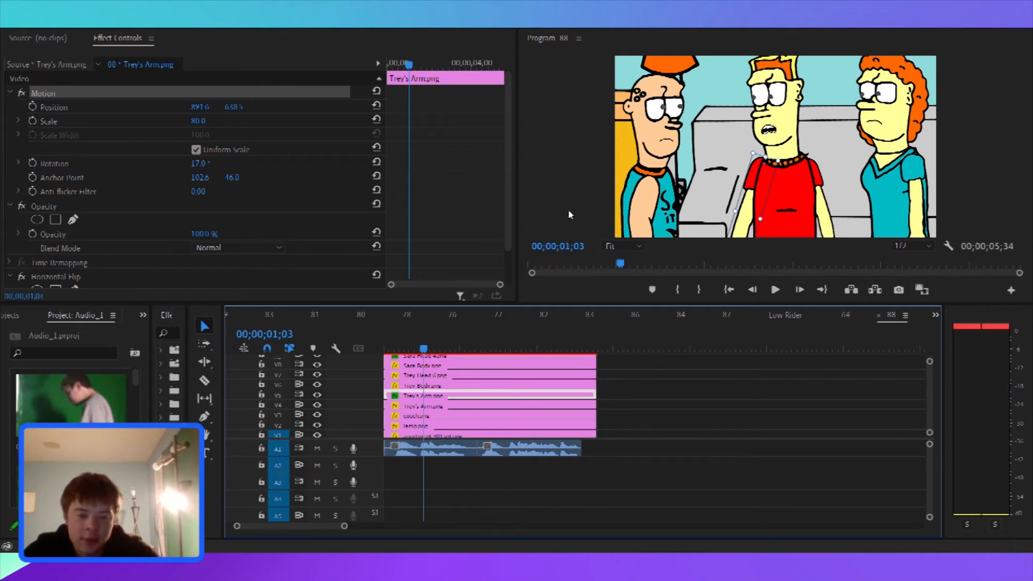
{"action": "mouse_move", "coordinate": [512, 337]}
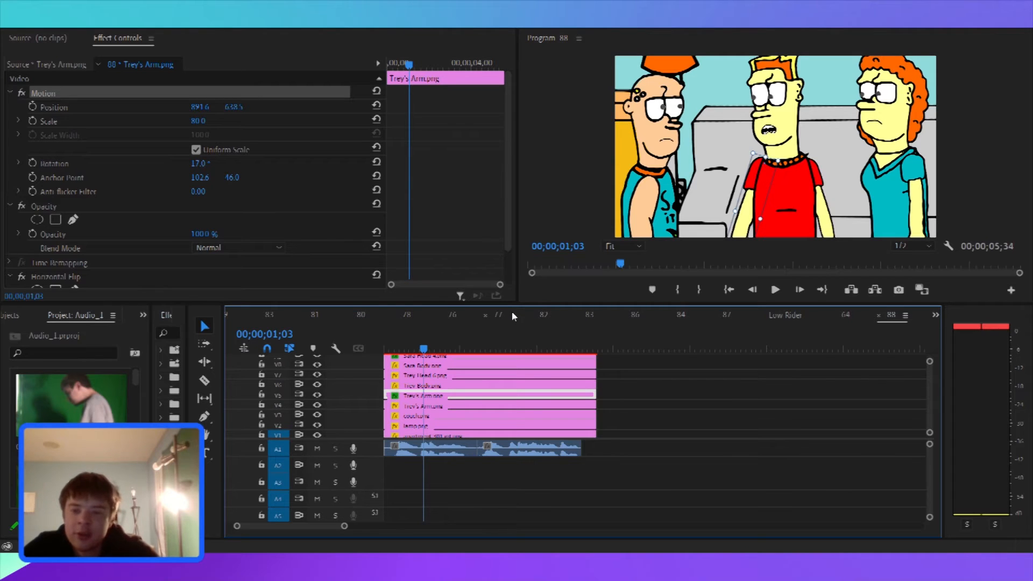
{"action": "mouse_move", "coordinate": [523, 336]}
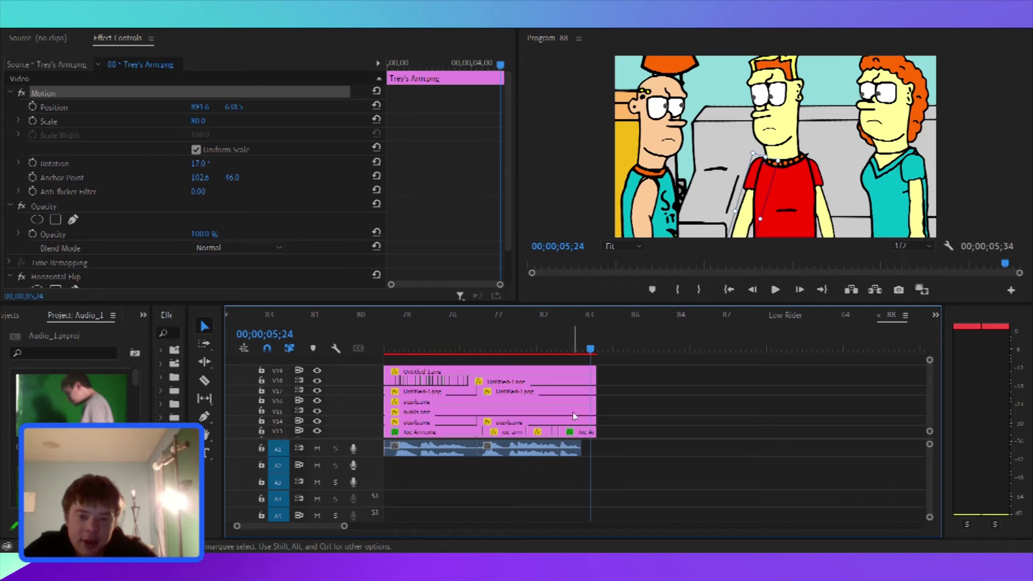
From the scene start, place Trey's Arm 3.png and position the raised arm on the character.
{"action": "left_click", "coordinate": [497, 348]}
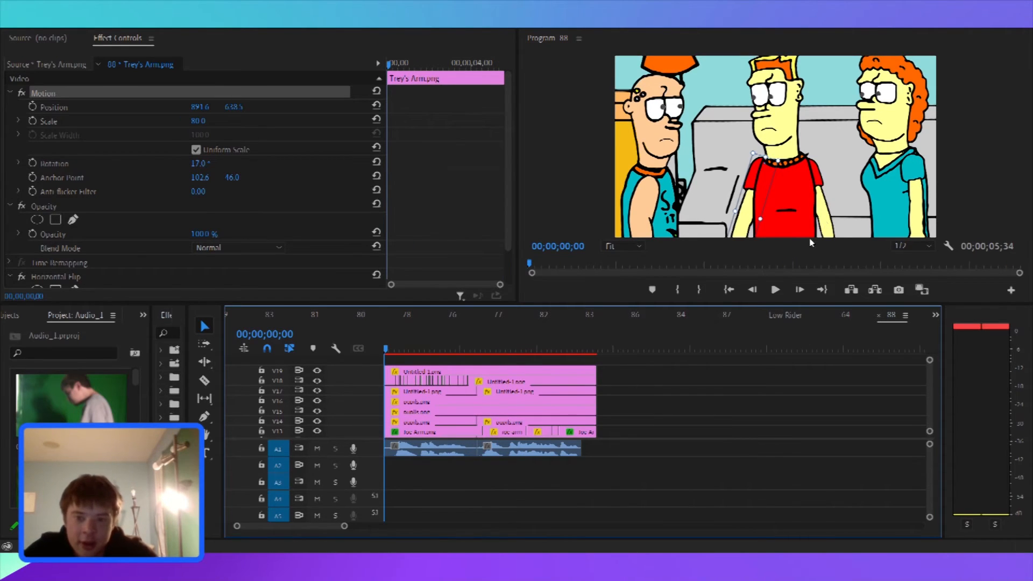
{"action": "left_click", "coordinate": [775, 290]}
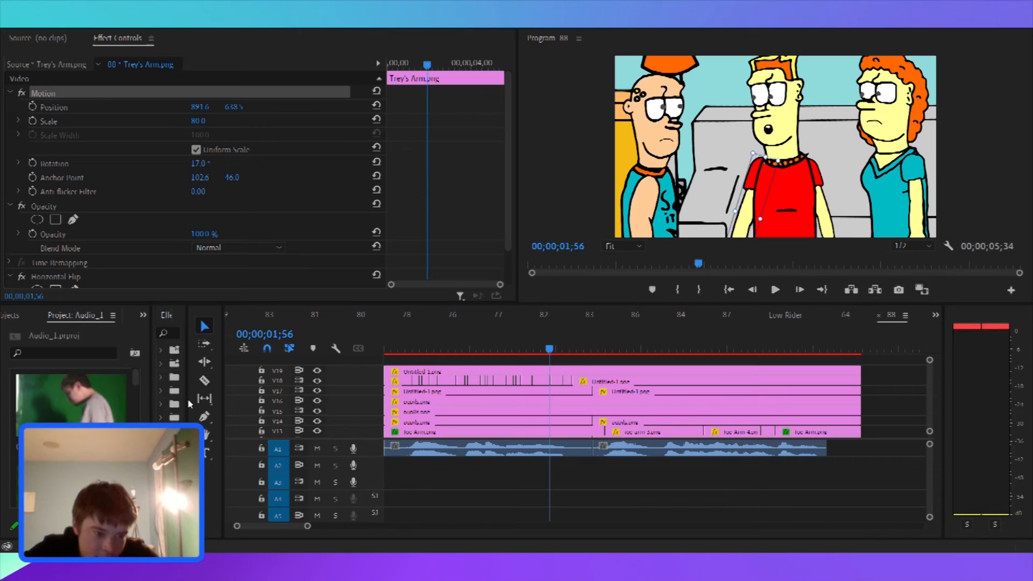
{"action": "mouse_move", "coordinate": [226, 463]}
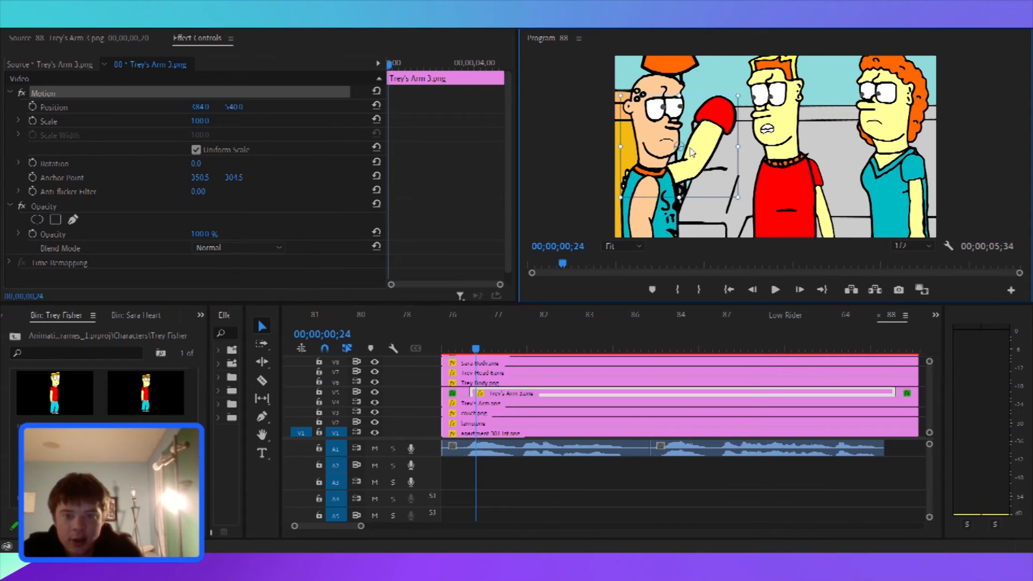
{"action": "left_click_drag", "start_coordinate": [689, 152], "coordinate": [724, 112]}
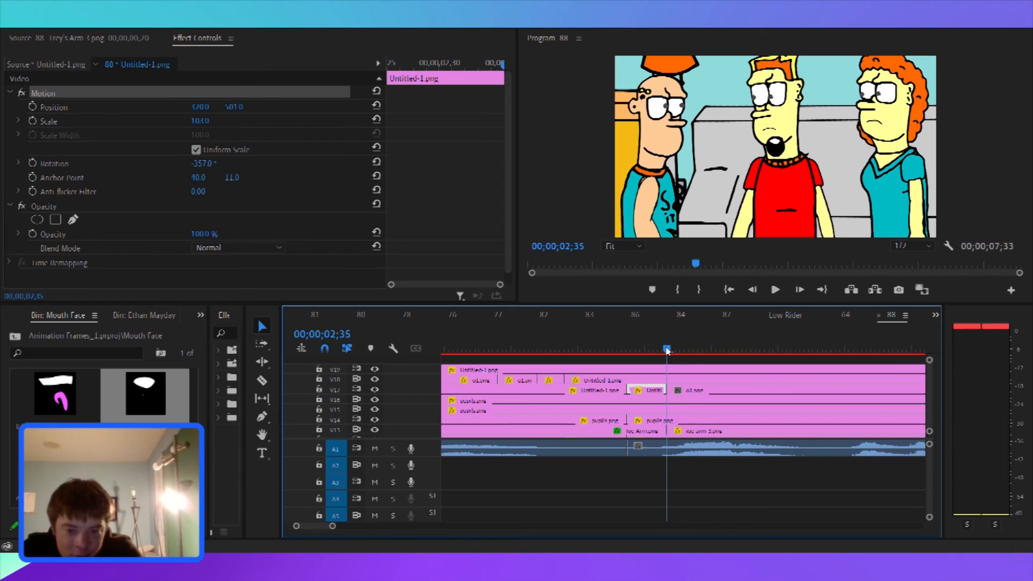
Scrub to about 2.5 s to check the open-mouth shape against the dialogue.
{"action": "left_click", "coordinate": [667, 349]}
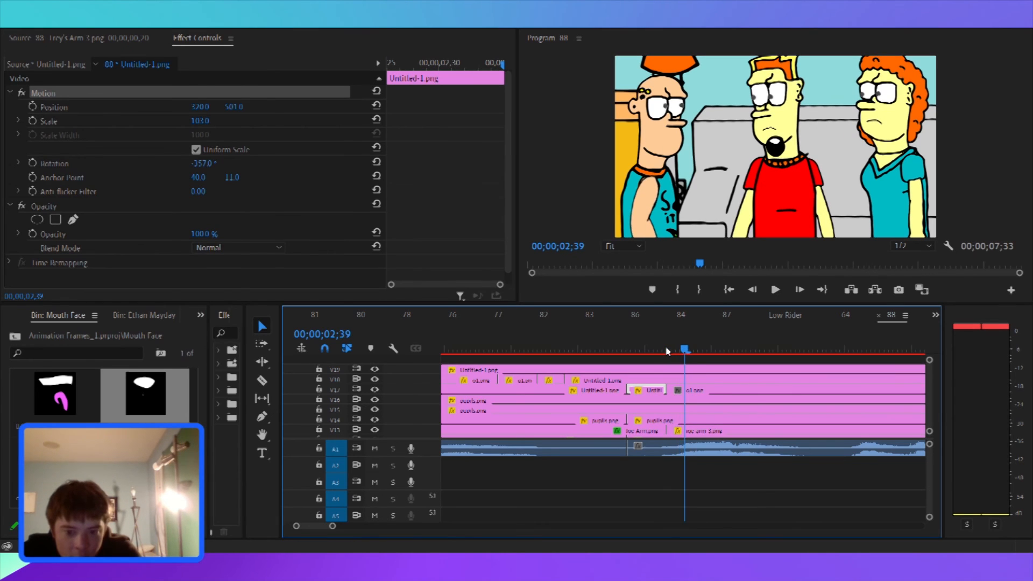